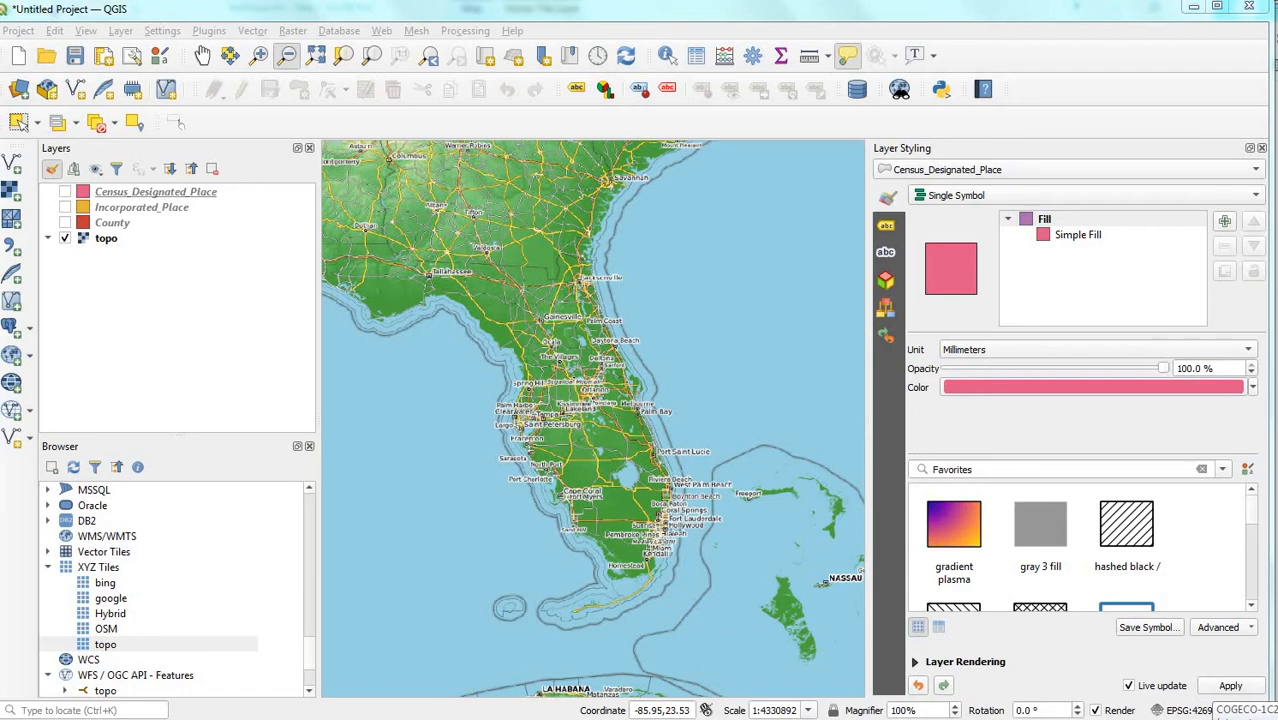
Turn on the red County layer, select it, and open its Properties
click(64, 222)
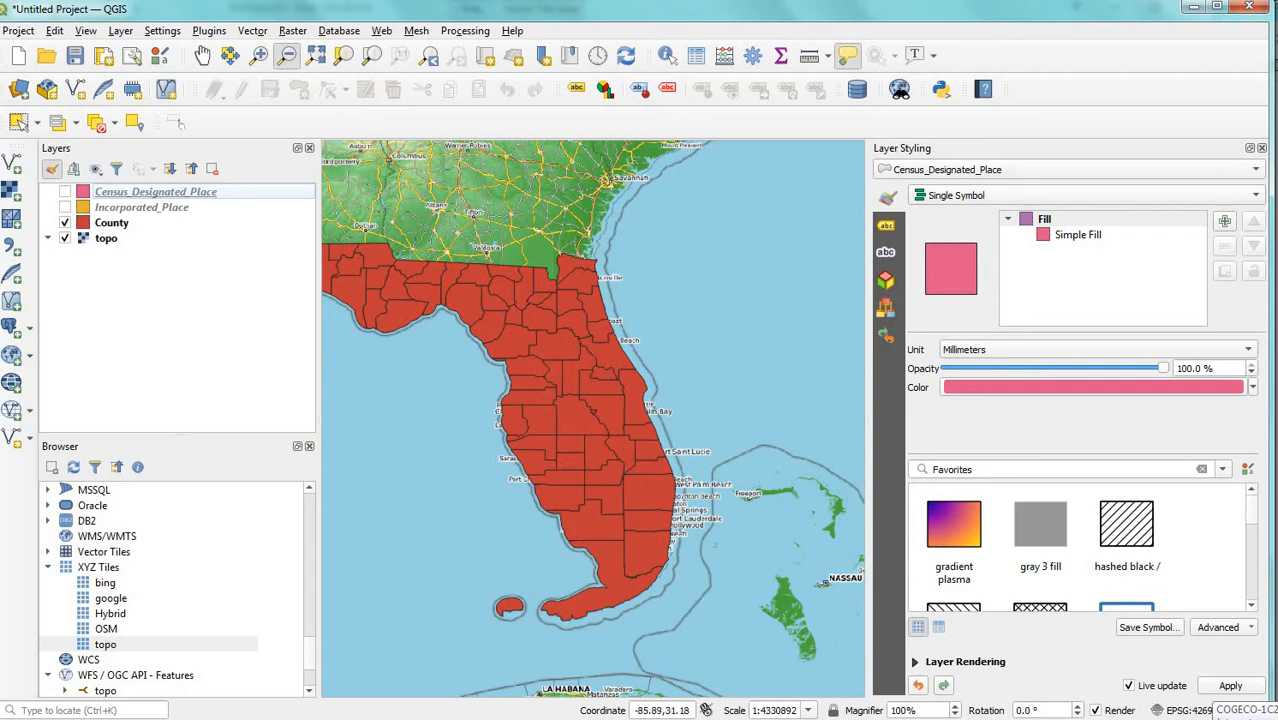
click(111, 222)
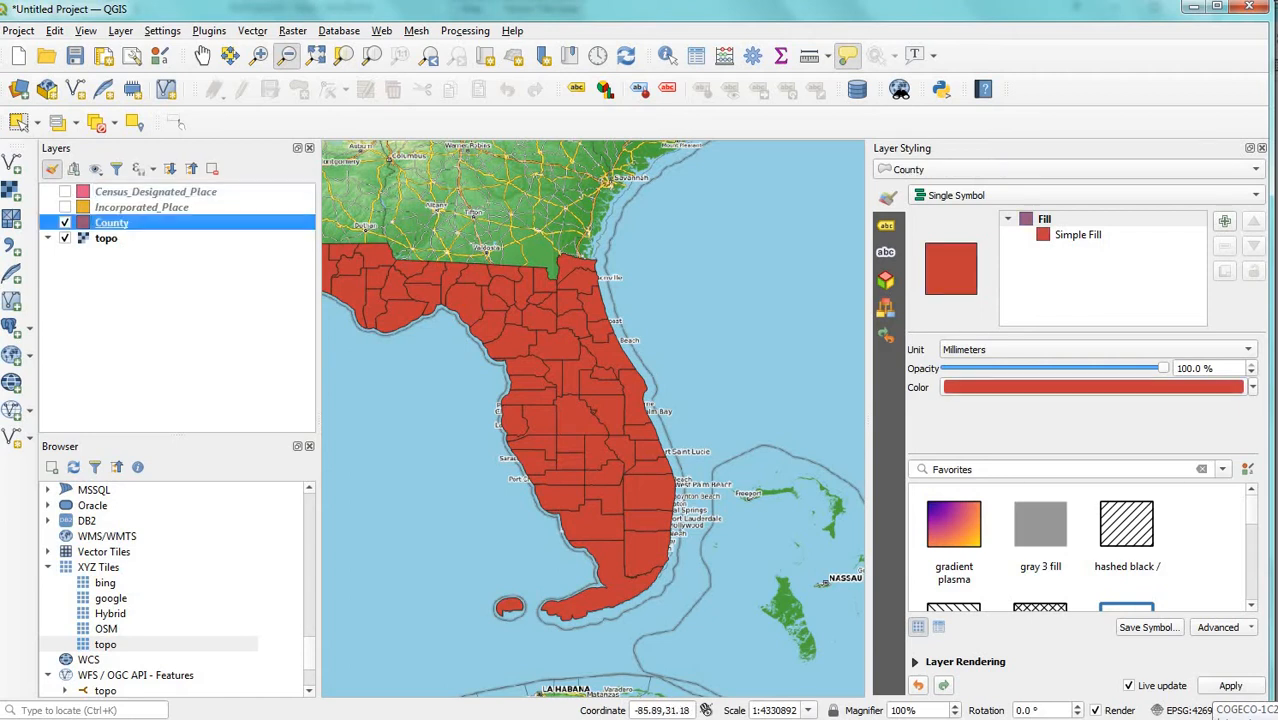
right_click(111, 222)
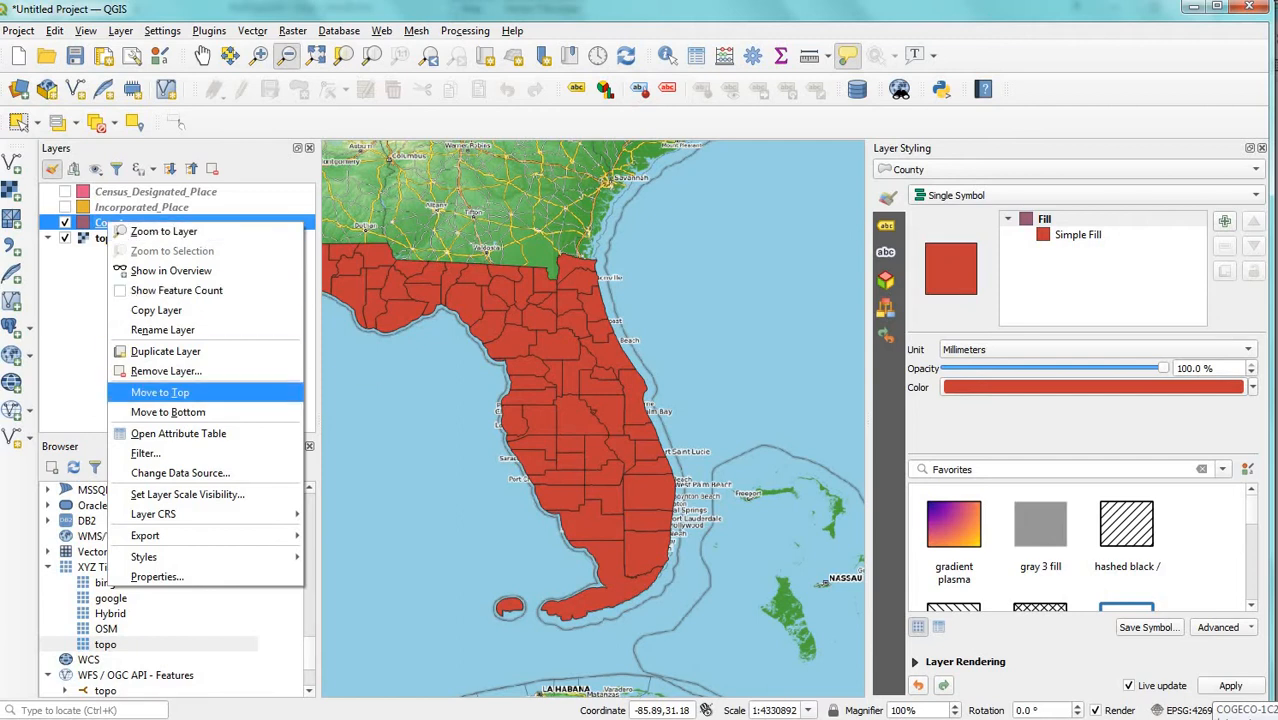
mouse_move(145, 535)
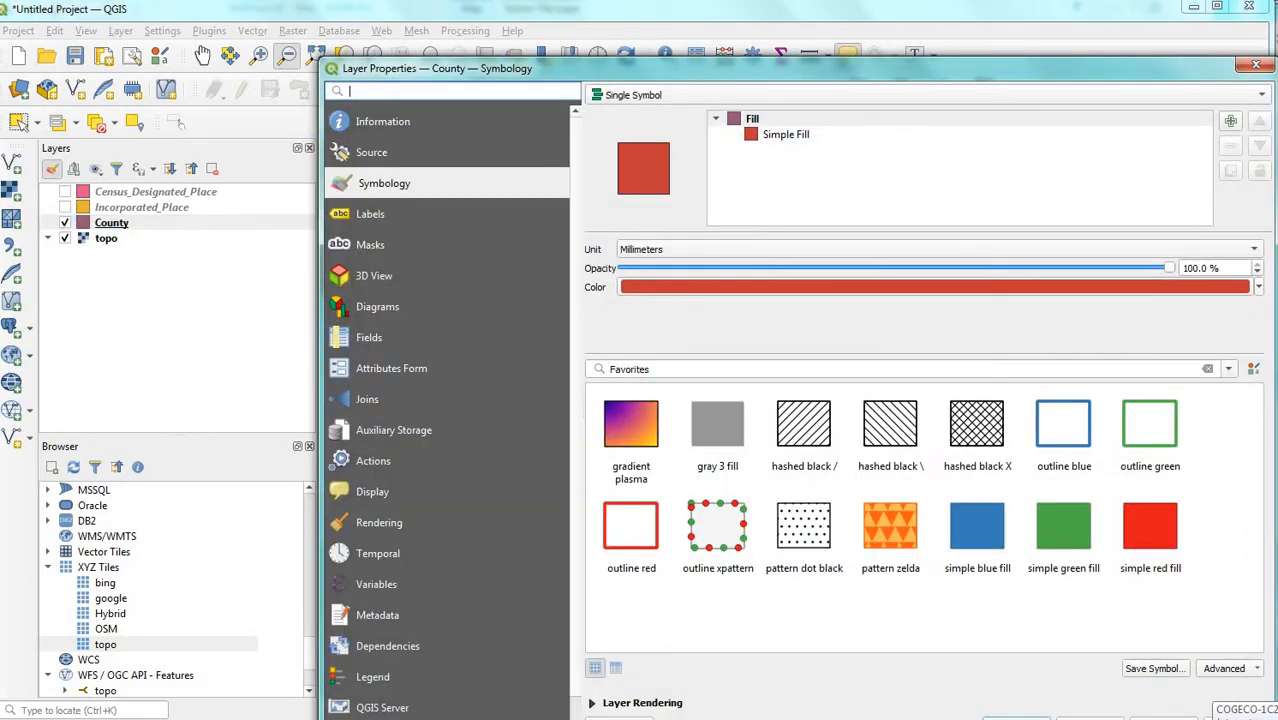
Lower the County fill opacity to about 35% so the topo map shows through
drag(1168, 267, 1095, 267)
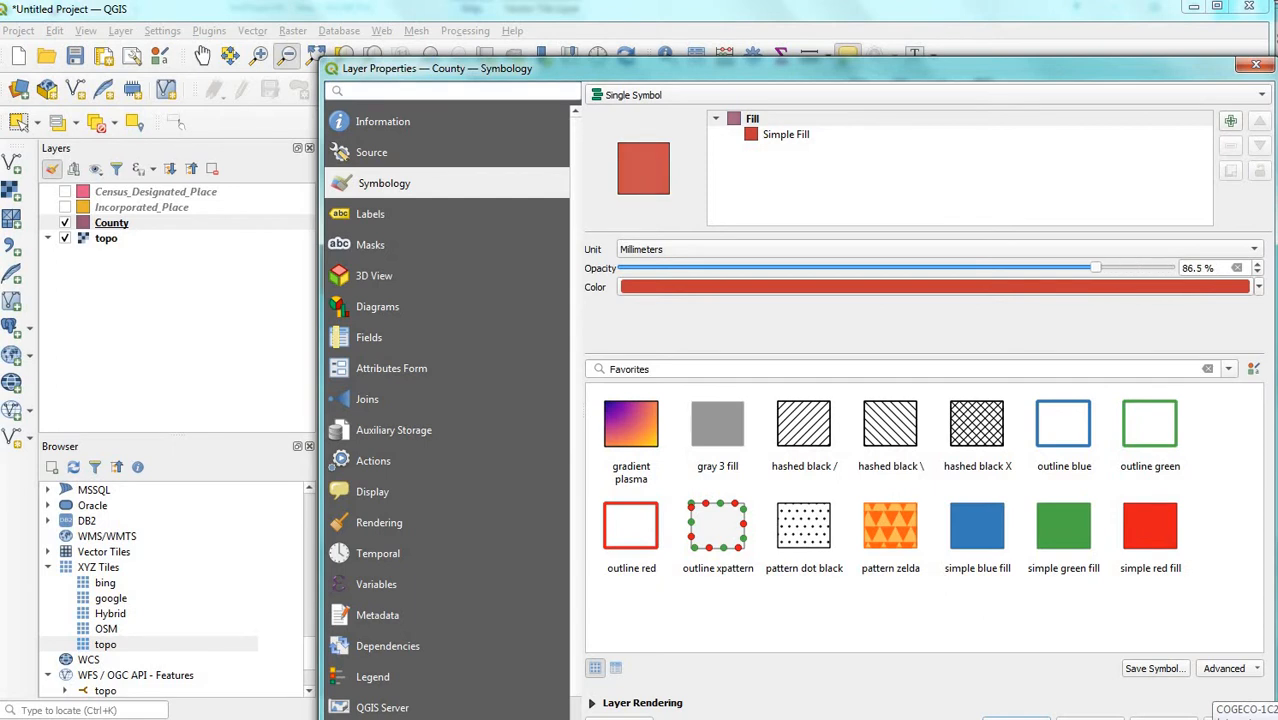
drag(1095, 267, 853, 267)
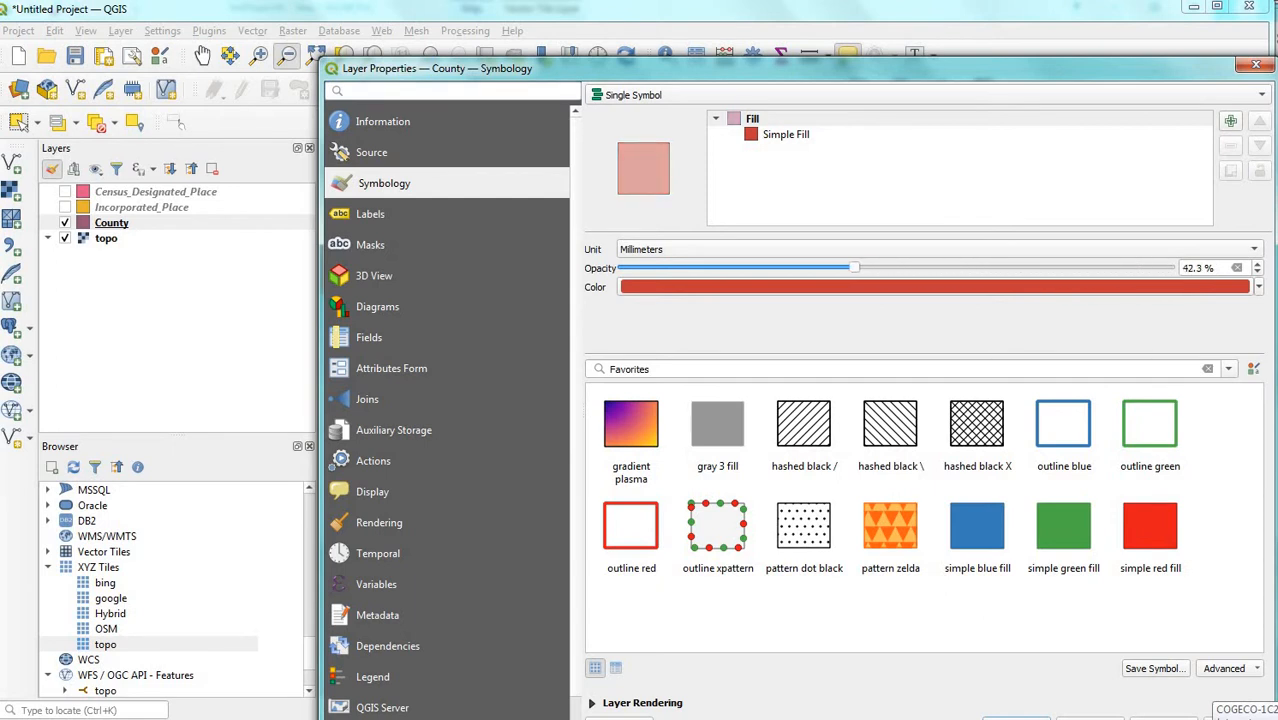
drag(853, 267, 810, 267)
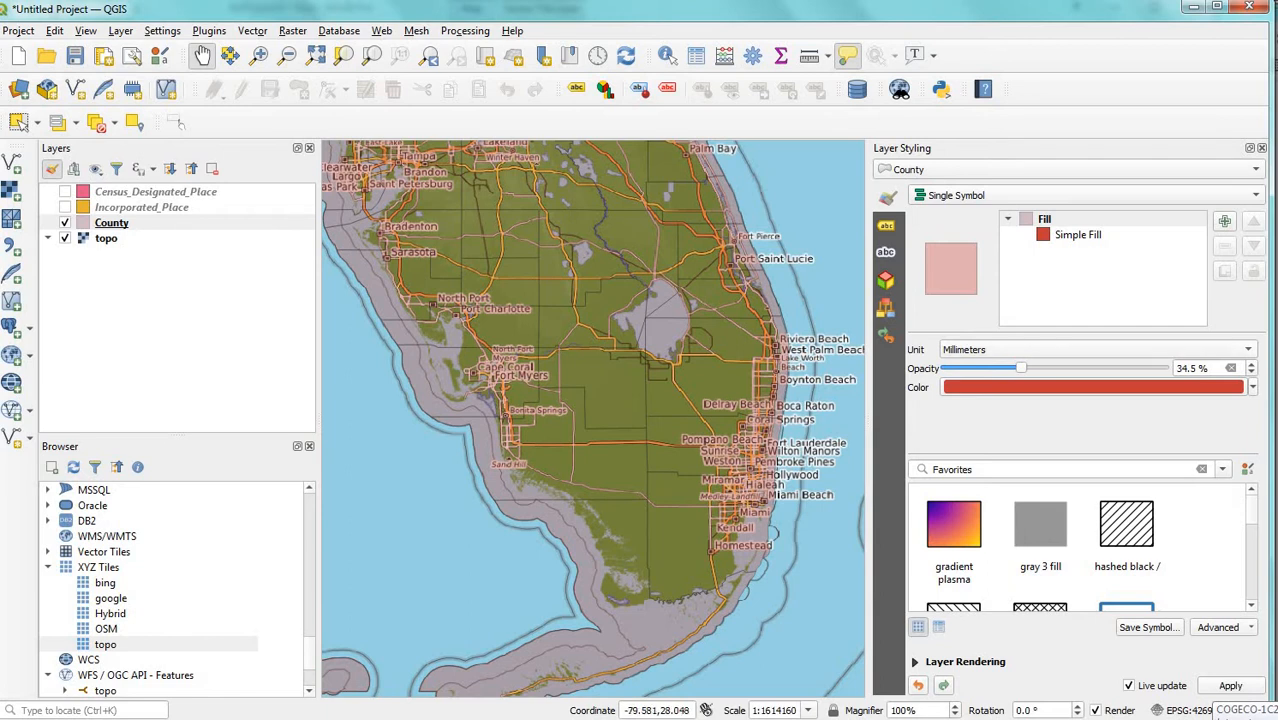
Set the County fill opacity to 58.3%, then show the Incorporated_Place layer
drag(1021, 368, 1102, 368)
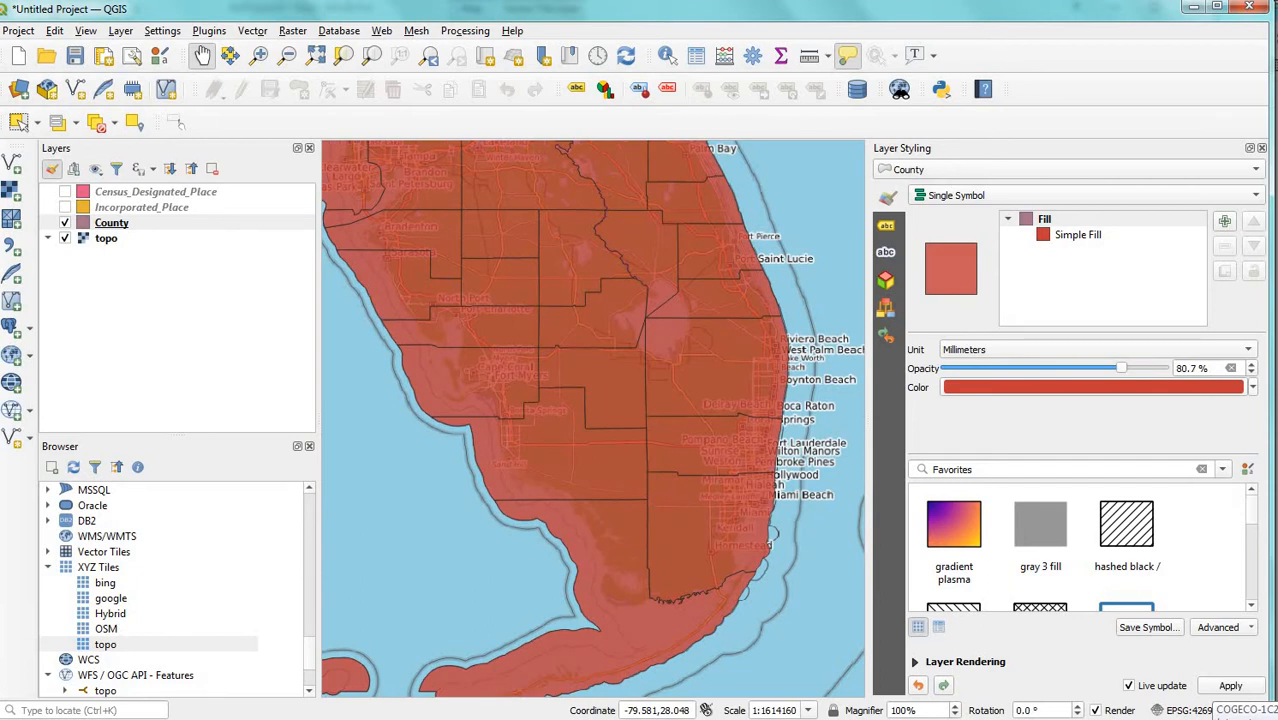
drag(1120, 368, 1145, 368)
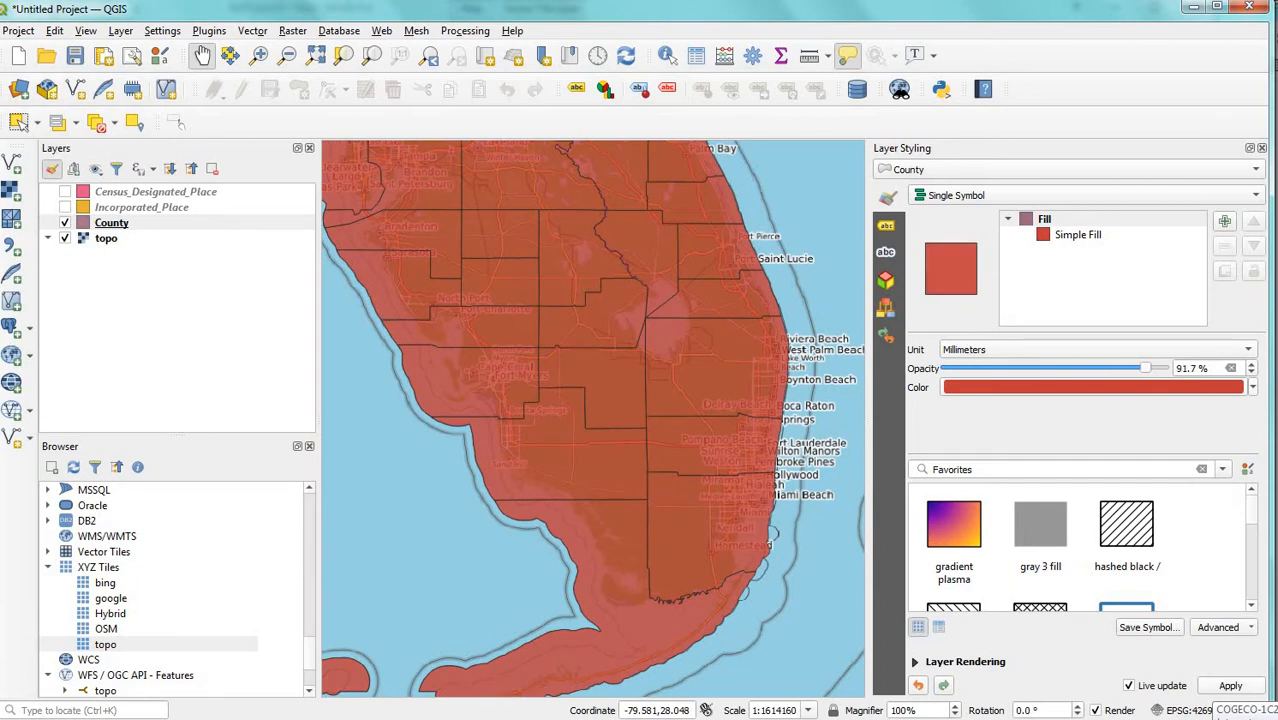
drag(1145, 368, 1162, 368)
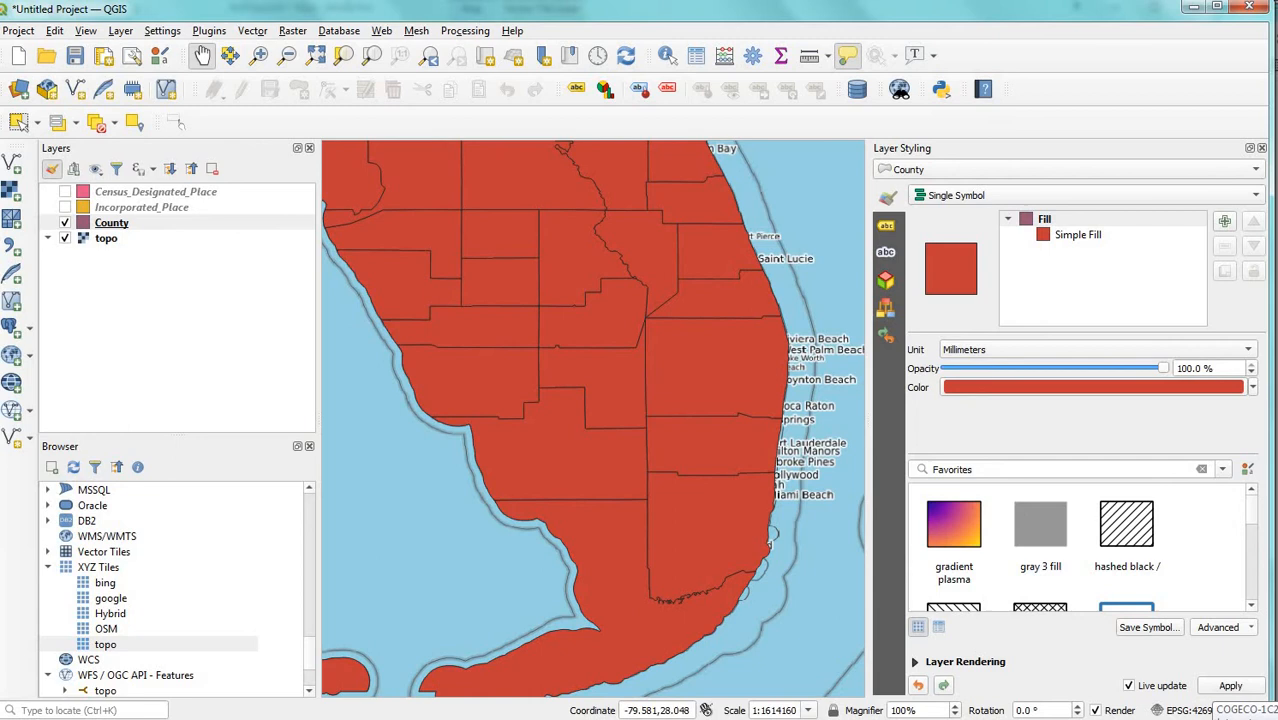
drag(1160, 368, 1115, 368)
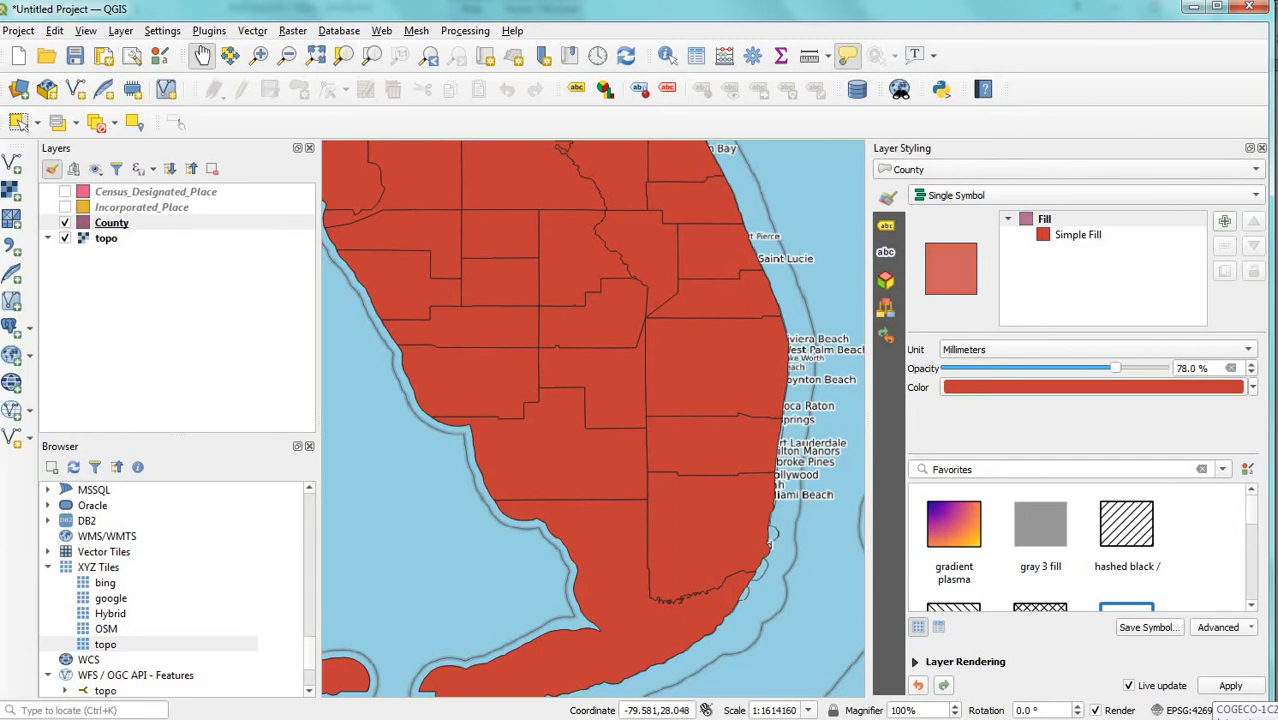
drag(1115, 368, 1005, 368)
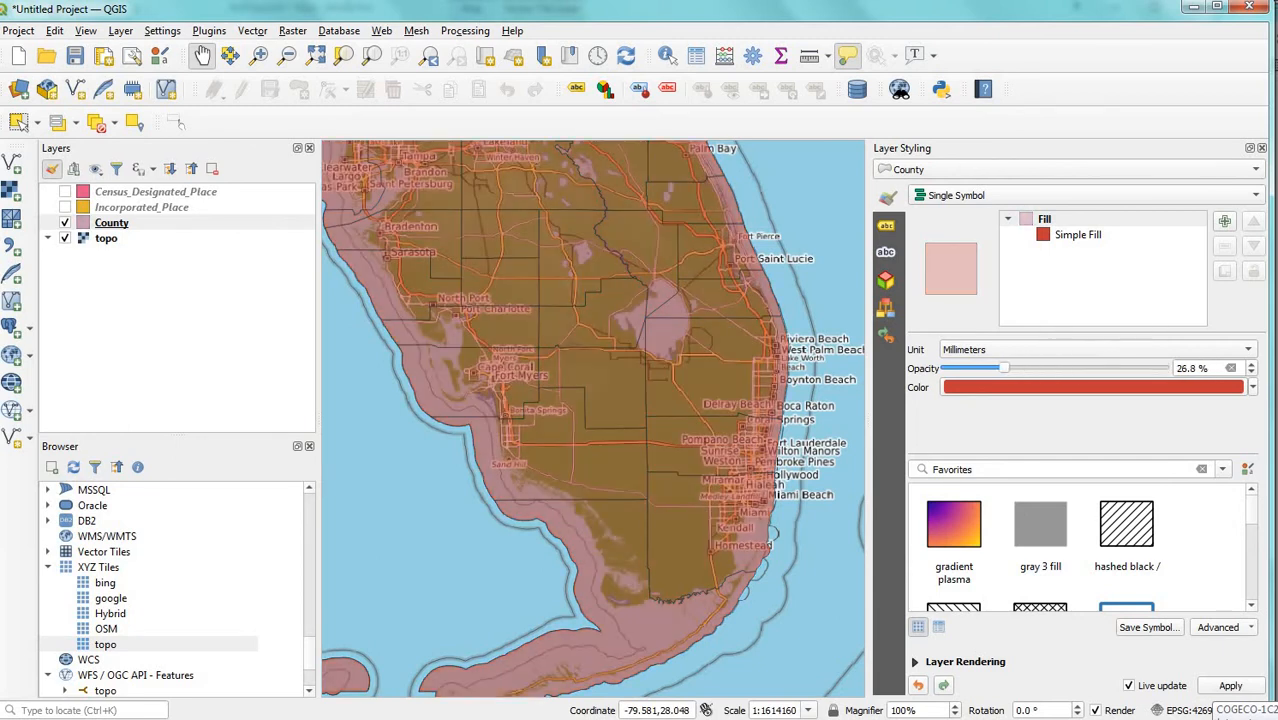
drag(1005, 368, 1077, 368)
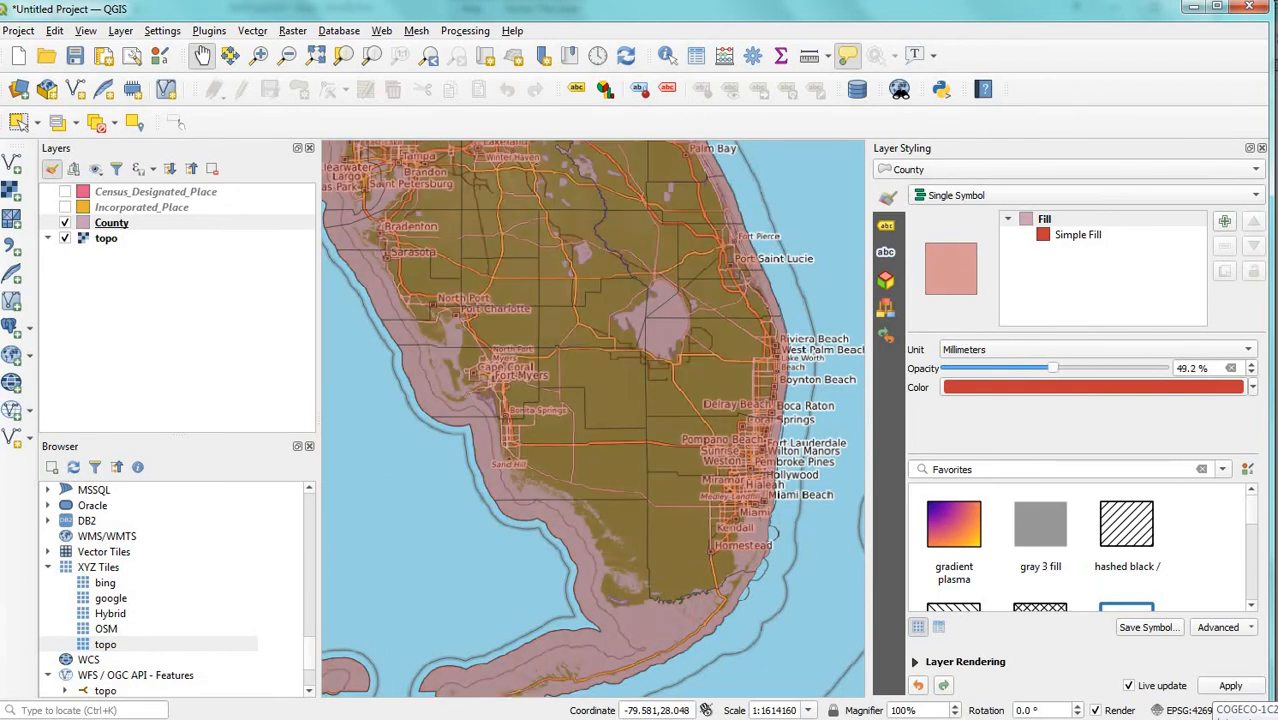
drag(1051, 367, 1087, 367)
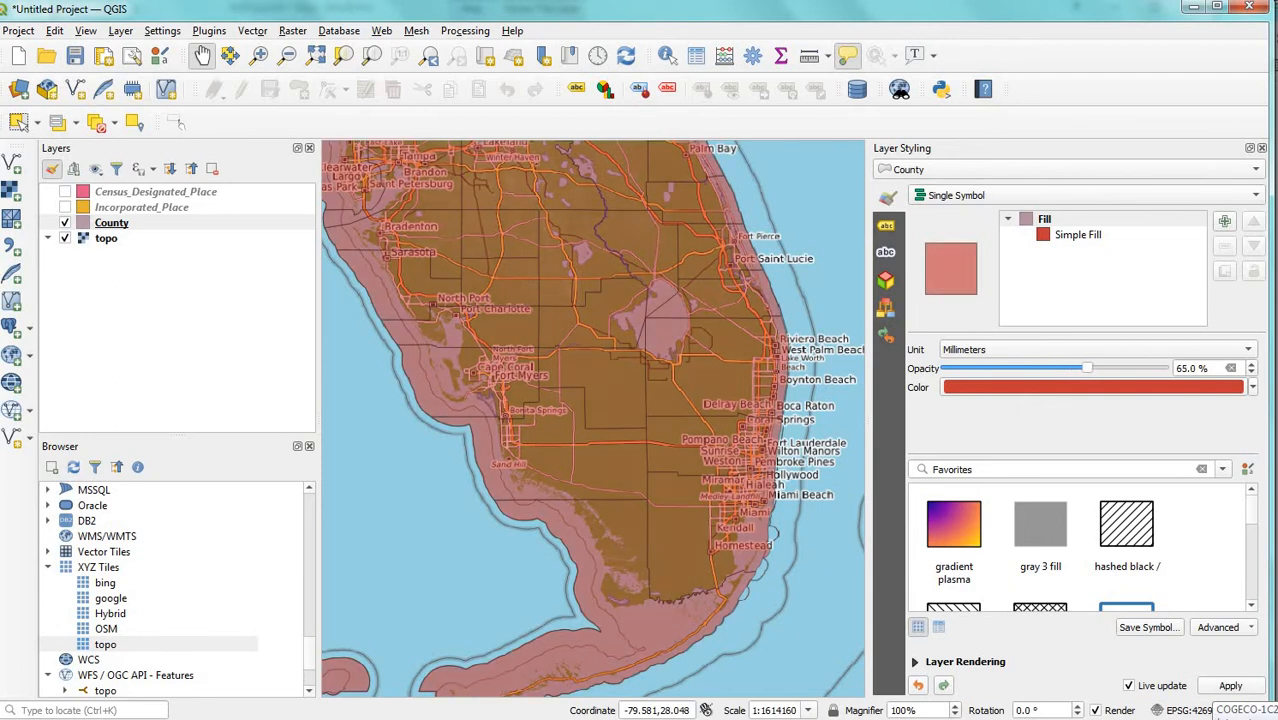
drag(1087, 368, 1060, 368)
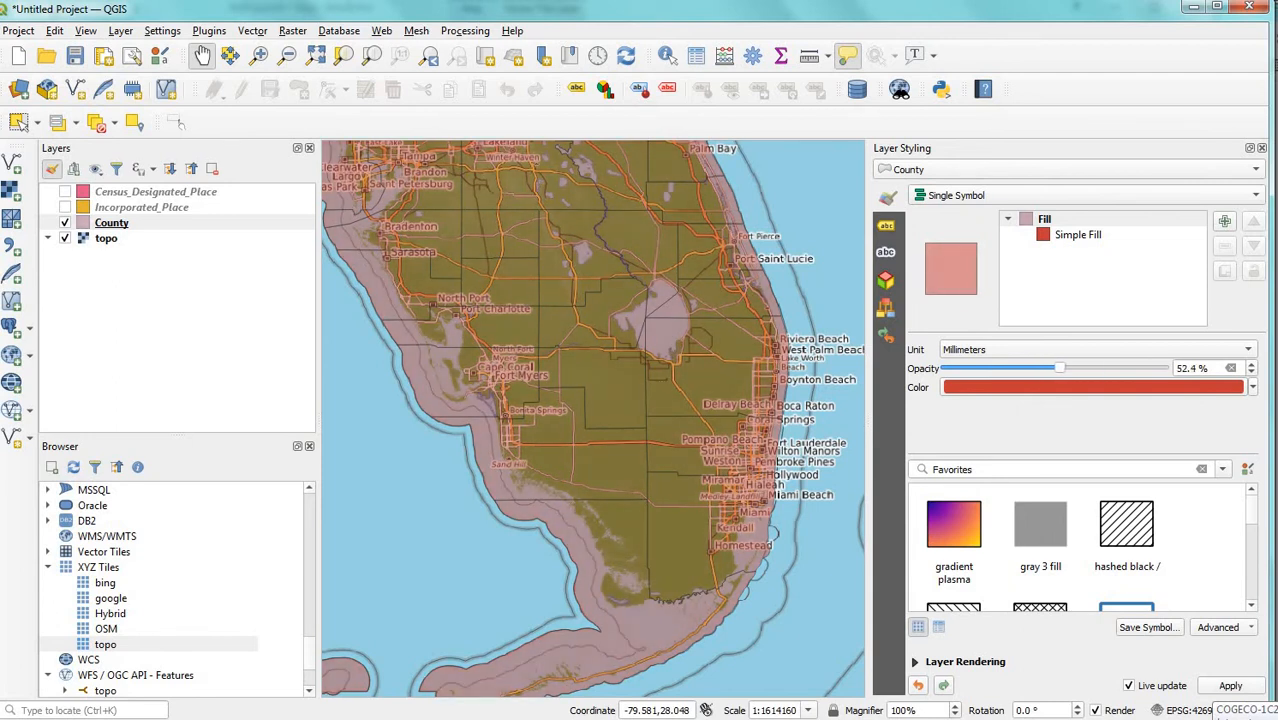
drag(1060, 368, 1073, 368)
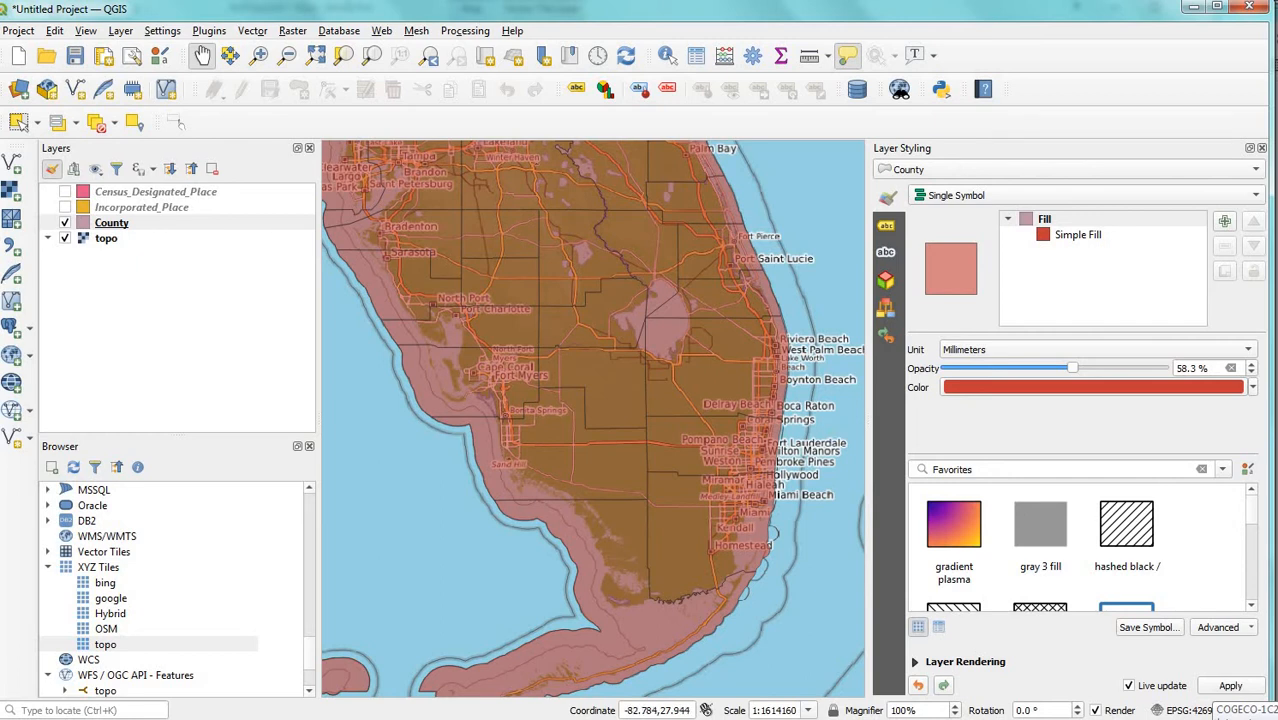
click(111, 222)
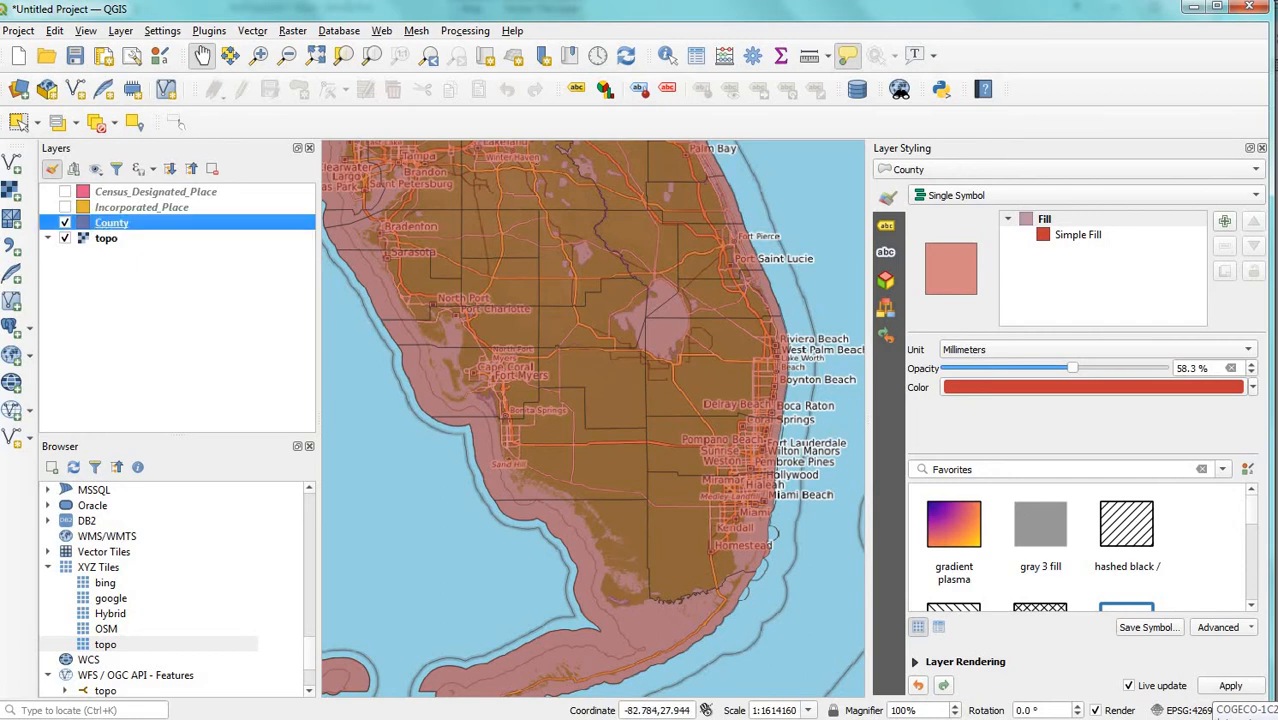
click(64, 207)
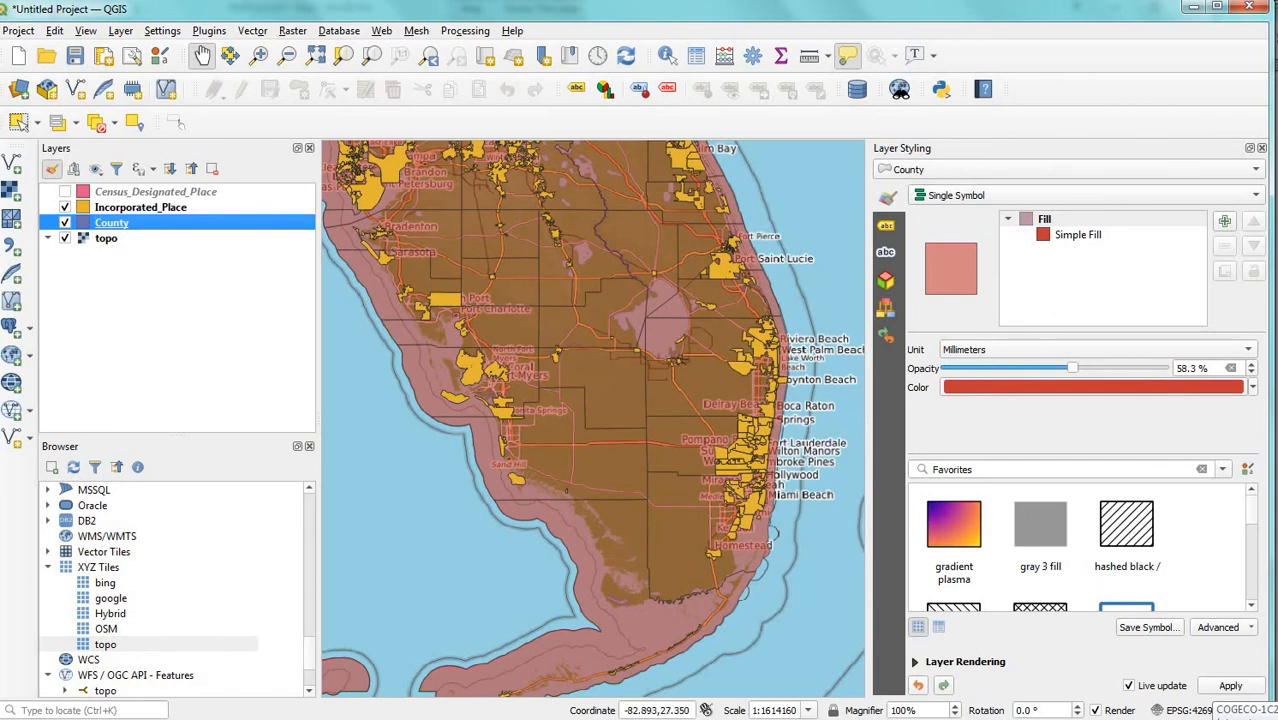
right_click(111, 222)
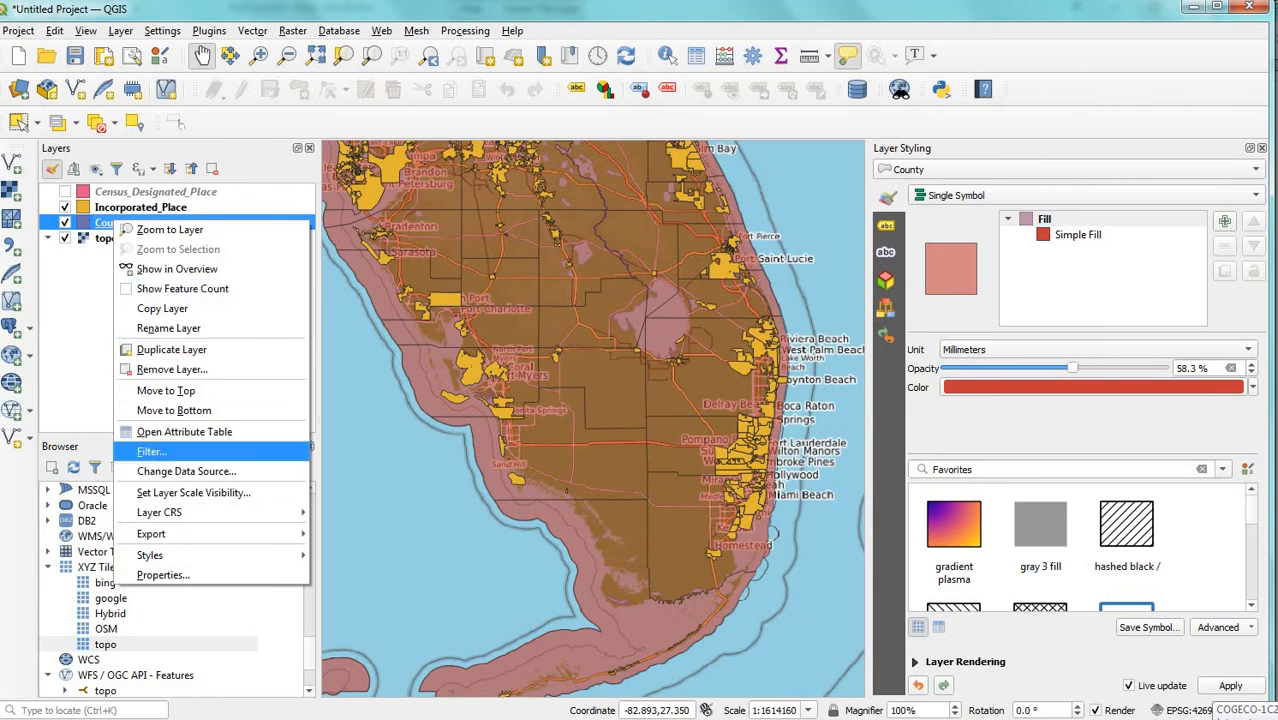
mouse_move(151, 533)
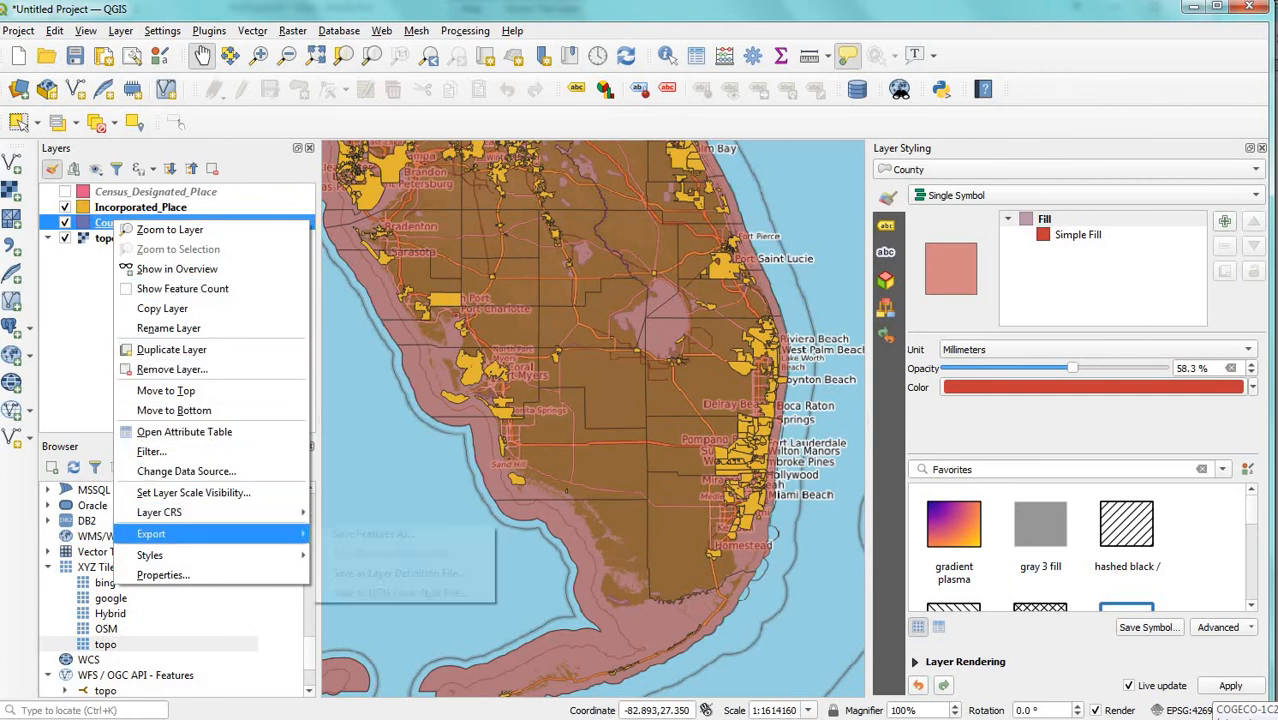
click(149, 555)
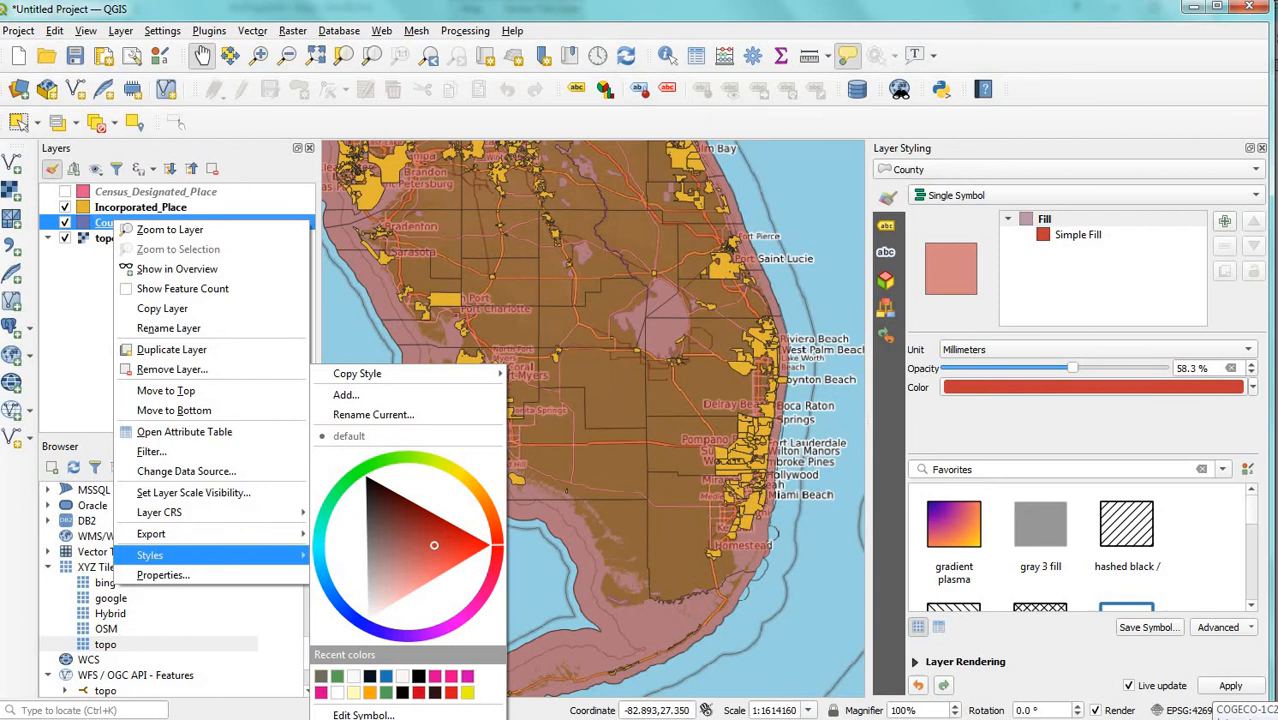
click(162, 574)
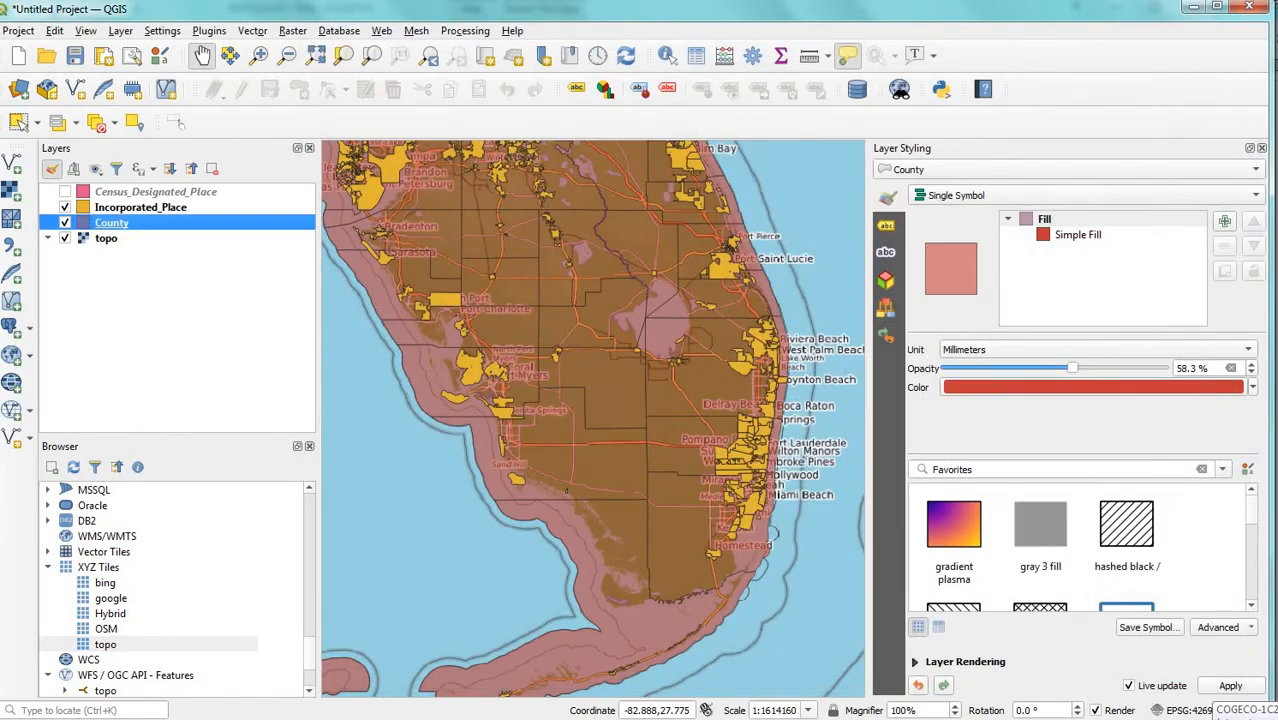
click(140, 207)
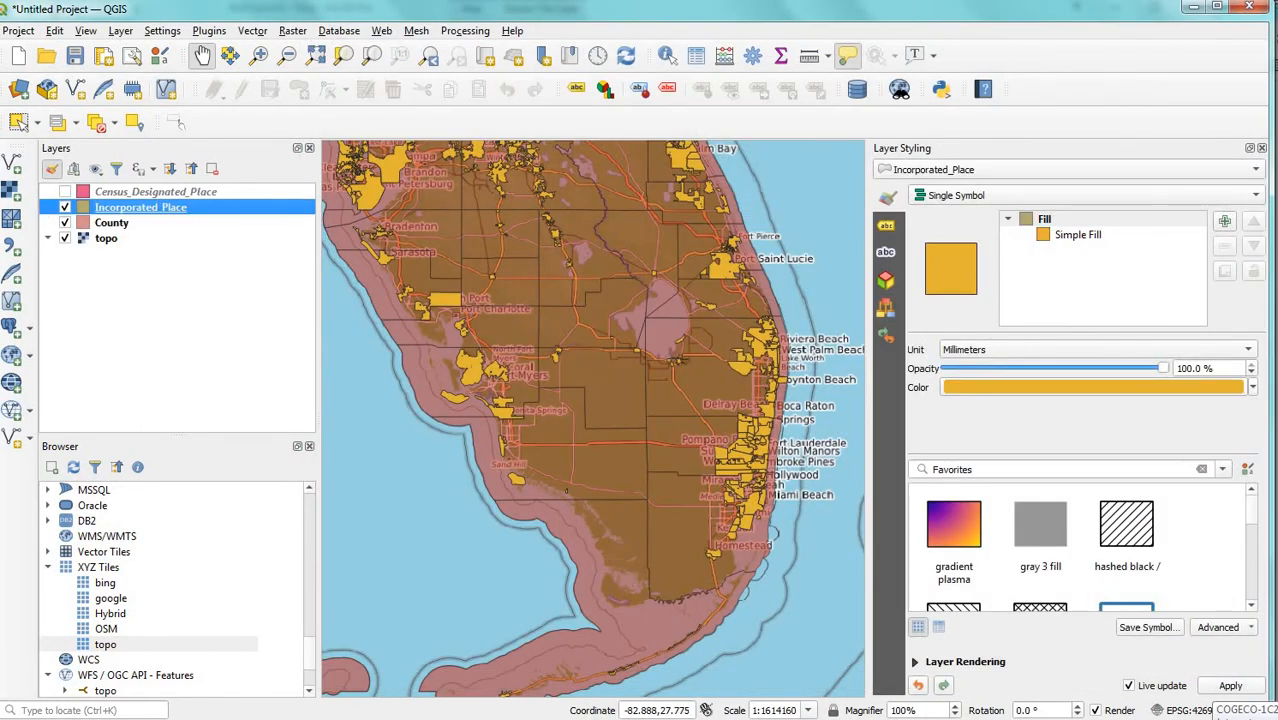
click(111, 222)
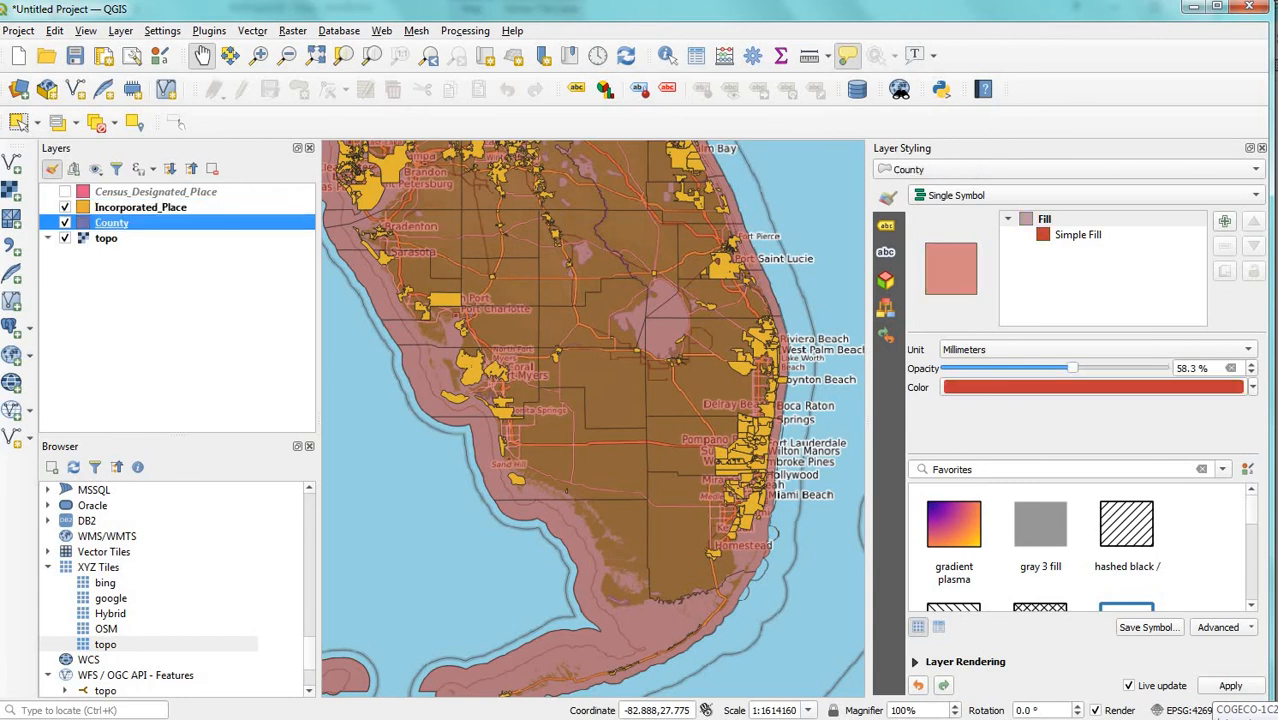
click(140, 207)
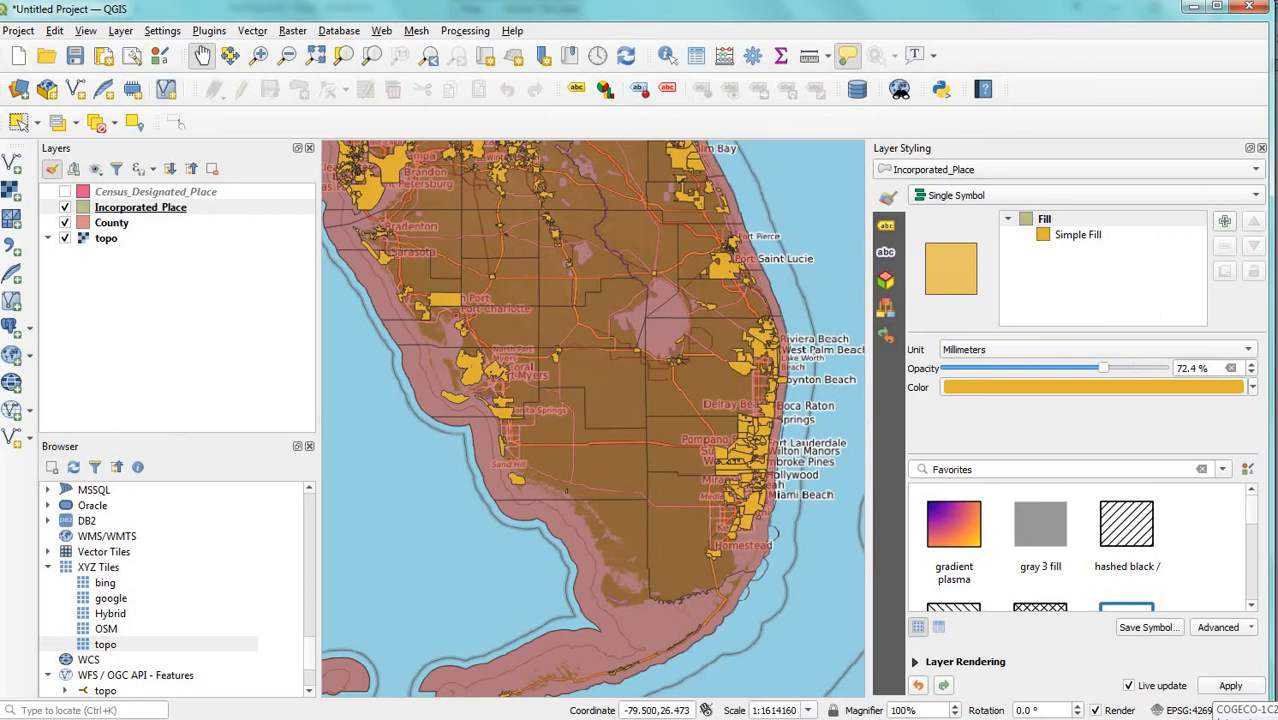
Set the Incorporated_Place fill opacity to roughly 43%
drag(1103, 368, 1027, 368)
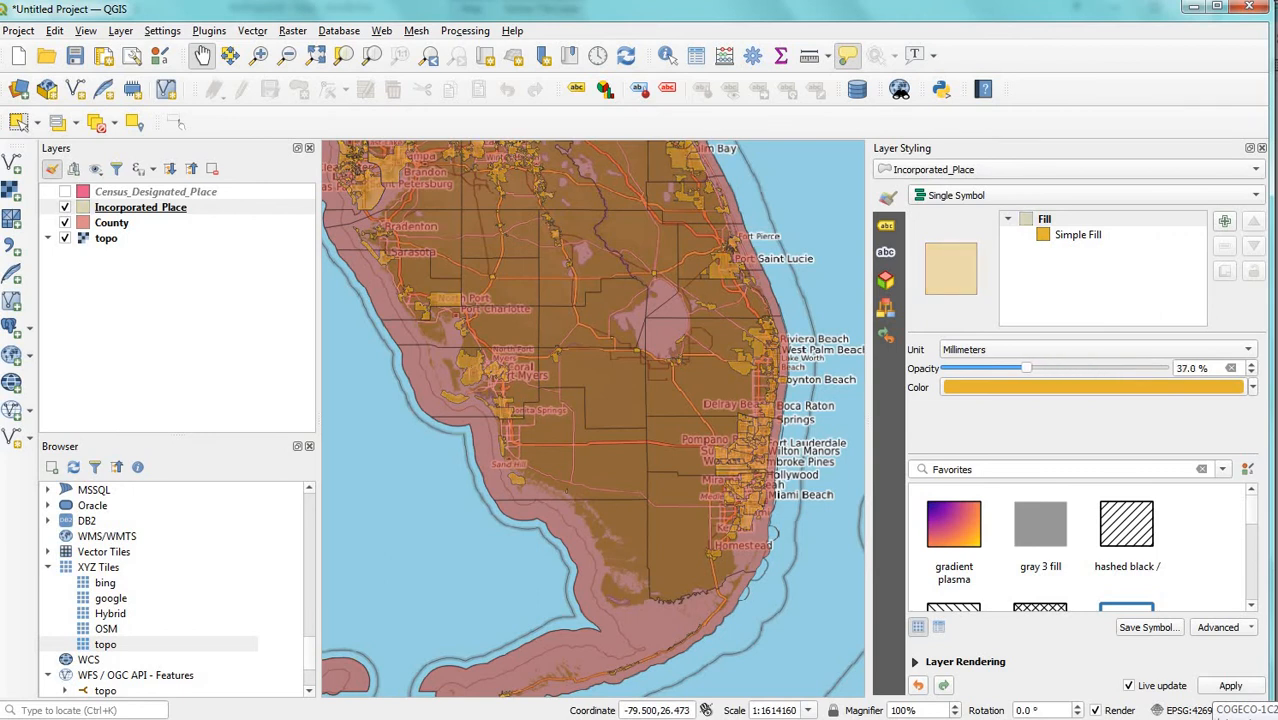
drag(1027, 367, 991, 367)
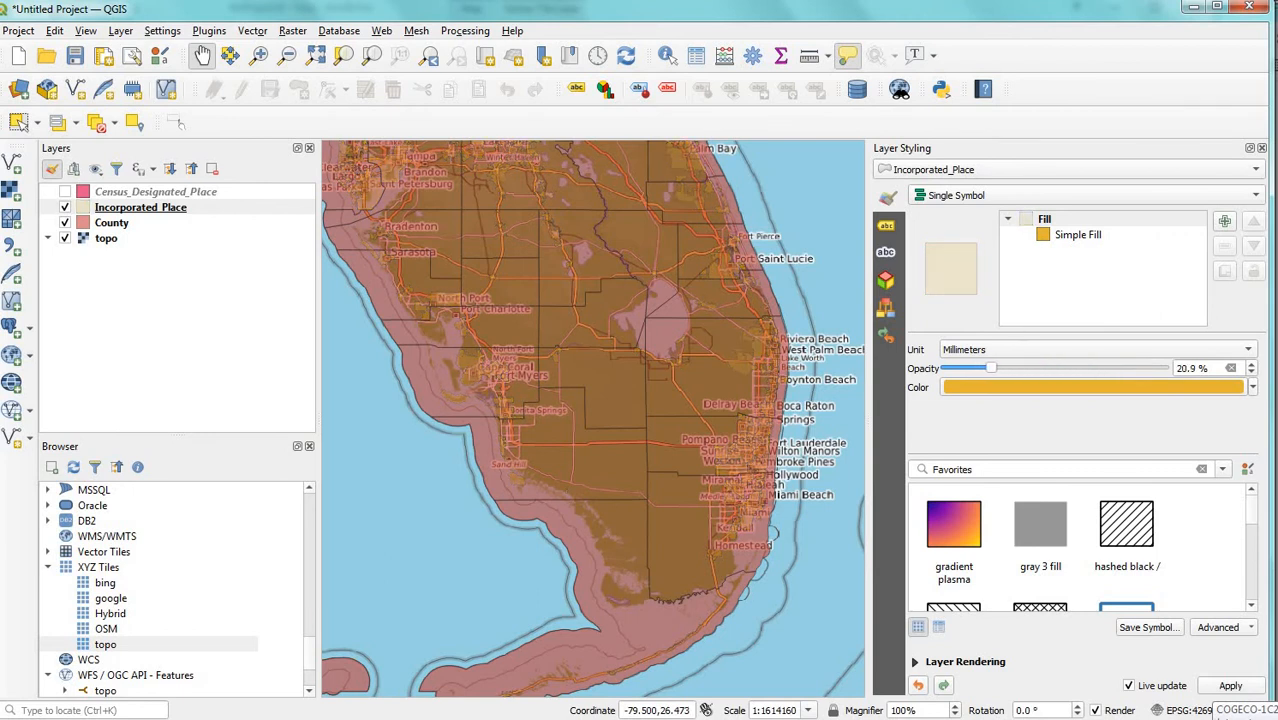
drag(991, 368, 1020, 368)
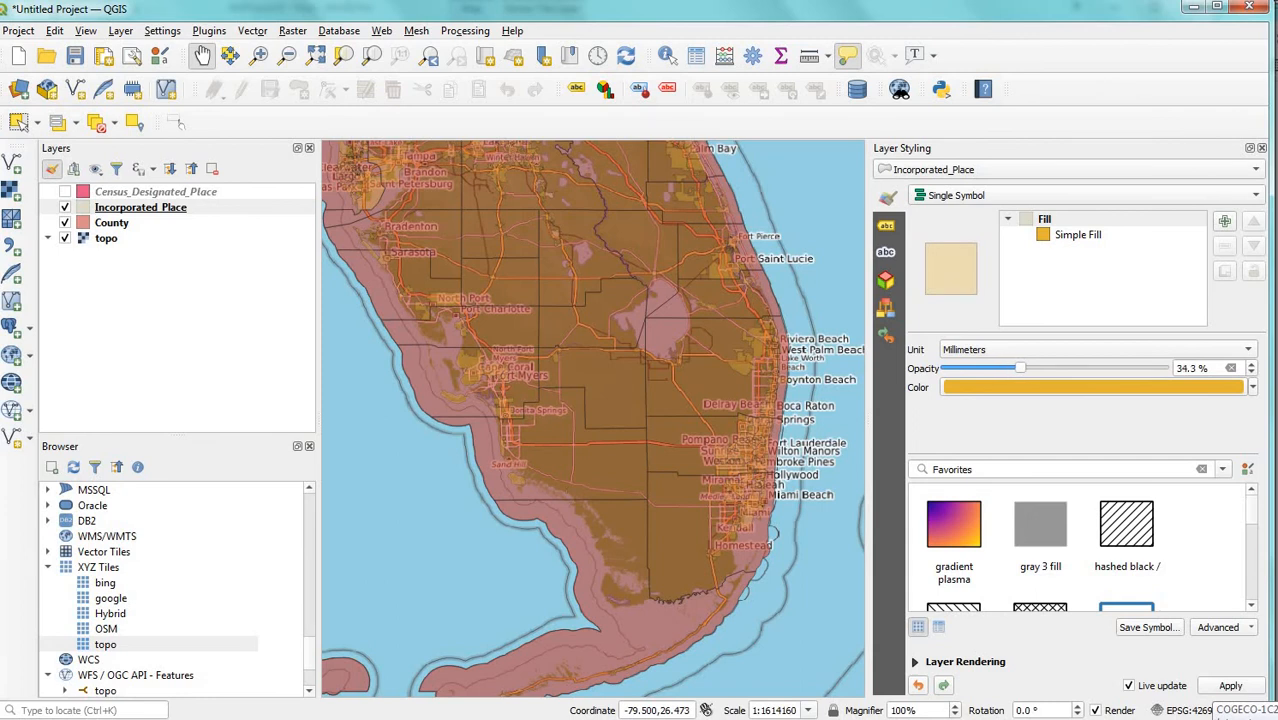
drag(1020, 368, 1038, 368)
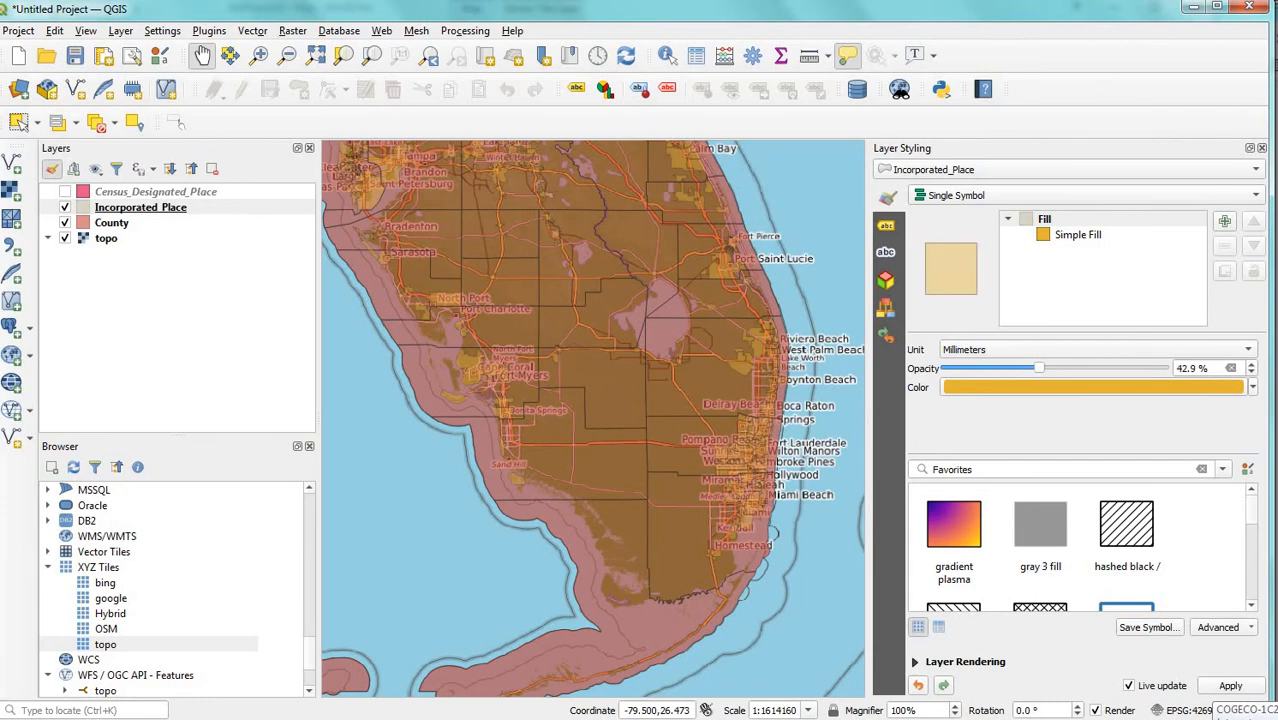
drag(1038, 368, 1044, 368)
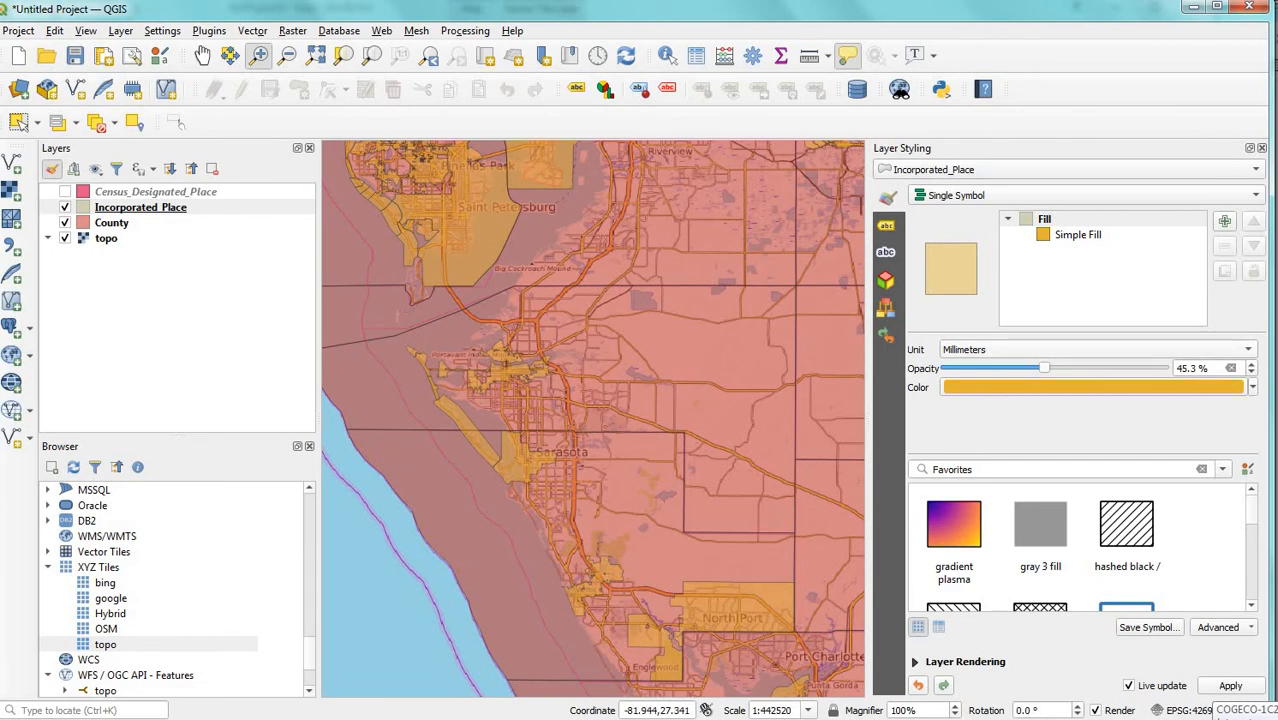
Fine-tune the Incorporated_Place opacity to about 40.6% over the Sarasota topo map
drag(1045, 367, 1031, 367)
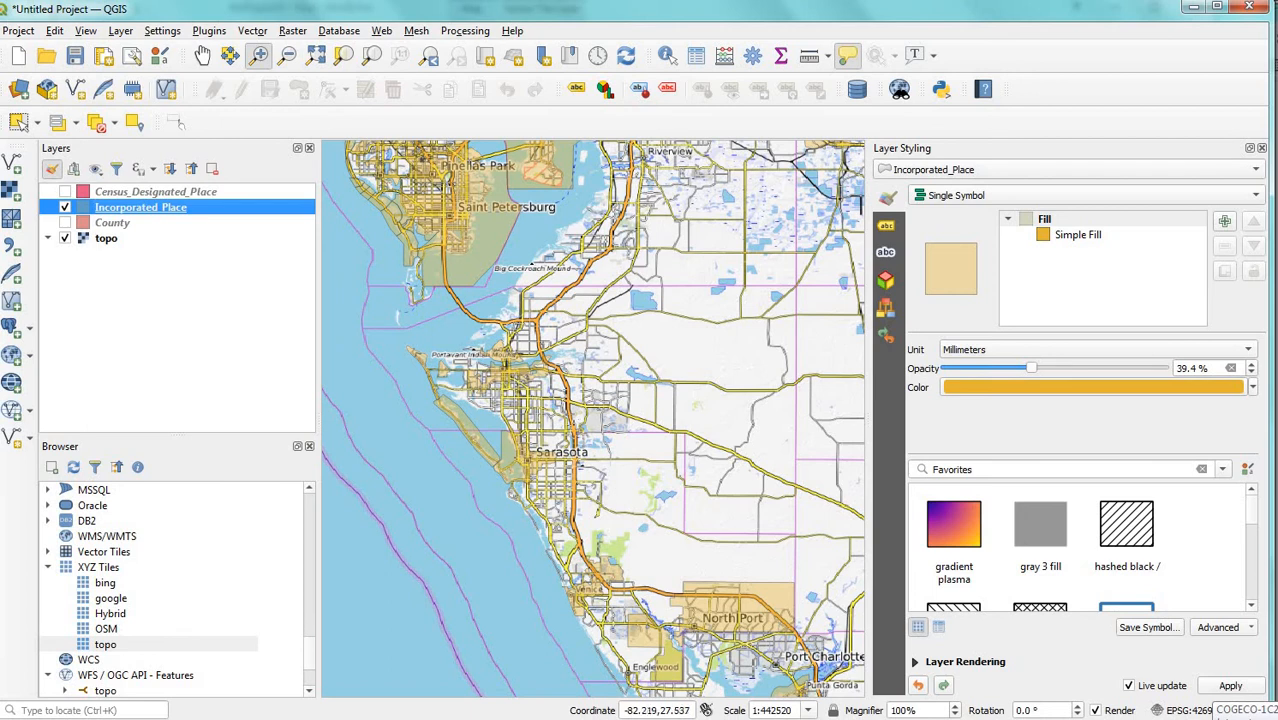
drag(1031, 368, 1098, 368)
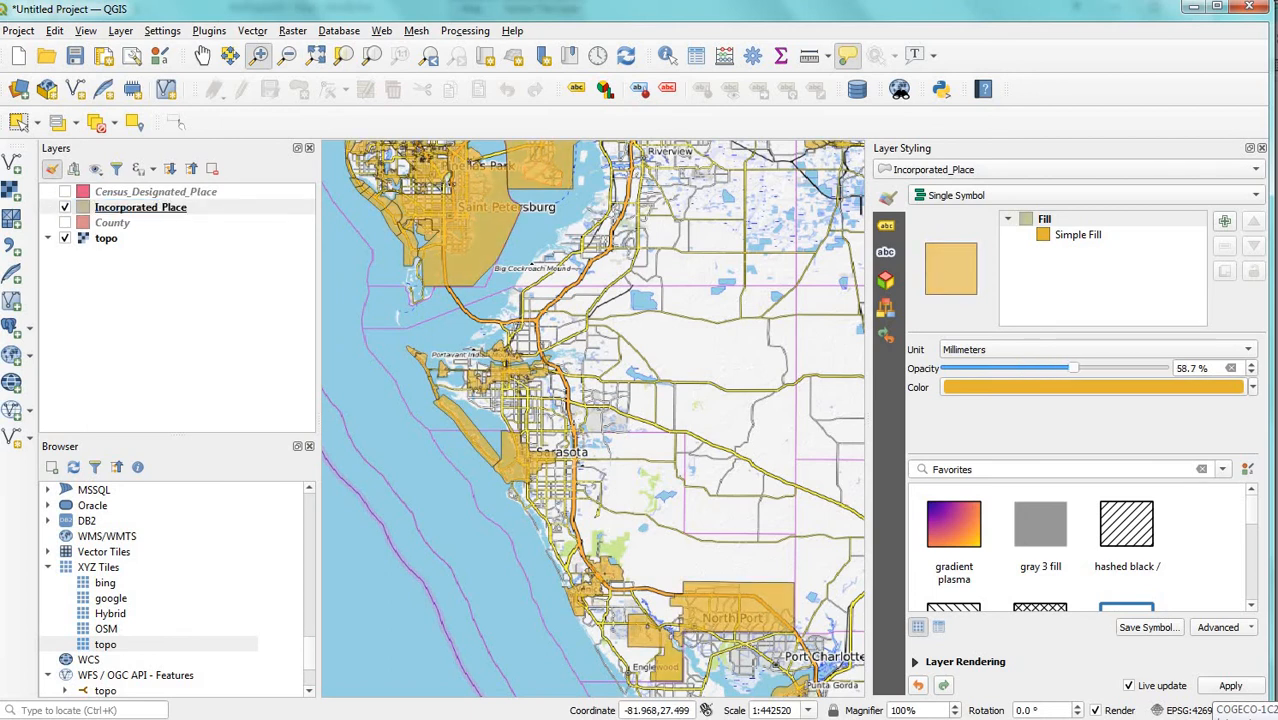
drag(1074, 367, 1034, 367)
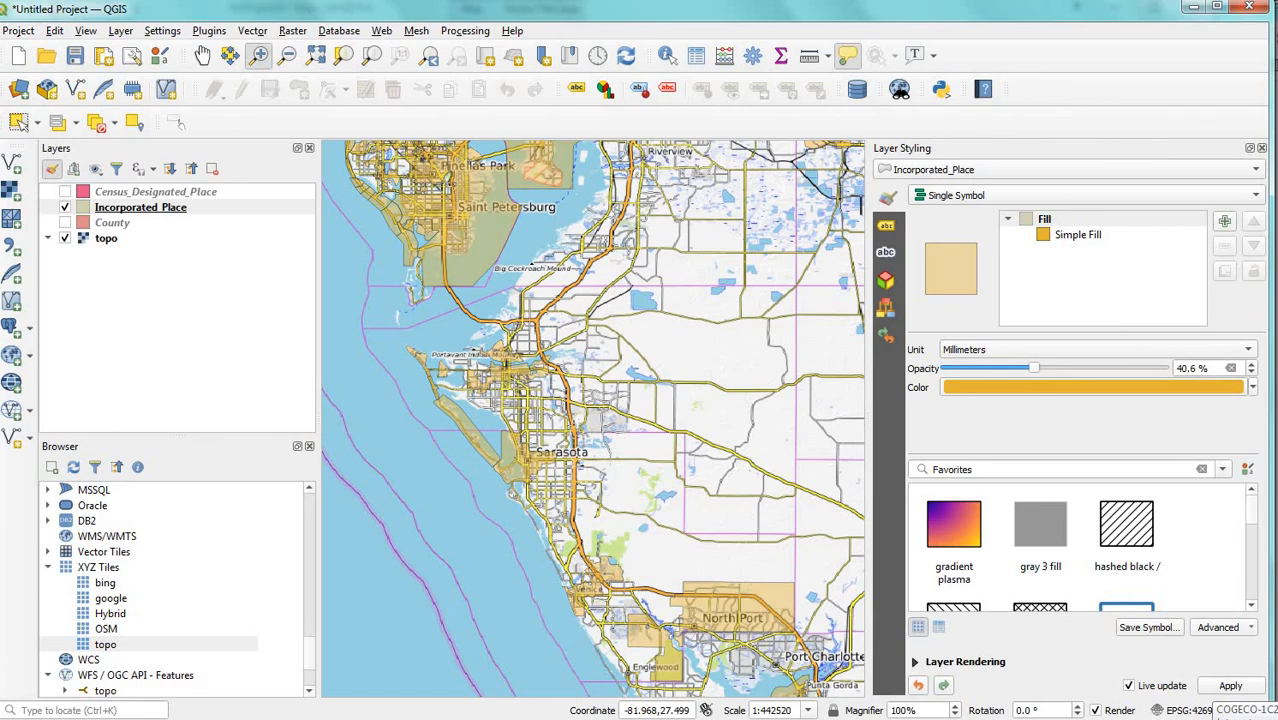